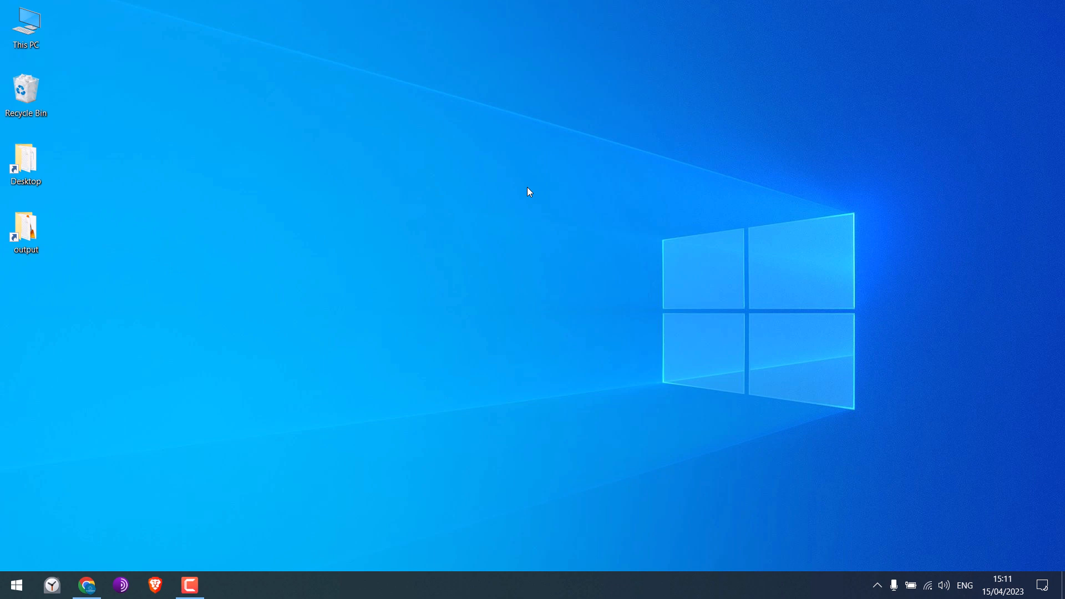
{"action": "mouse_move", "coordinate": [81, 563]}
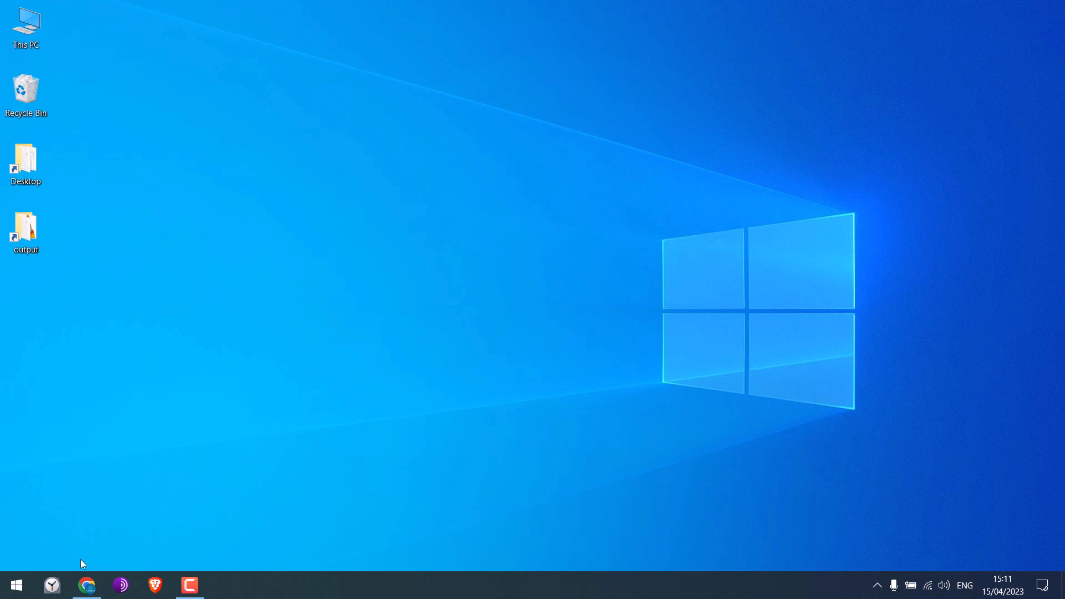
Launch Google Chrome from the Windows taskbar
{"action": "left_click", "coordinate": [86, 585]}
{"action": "type", "text": "letslearnwordpress.com"}
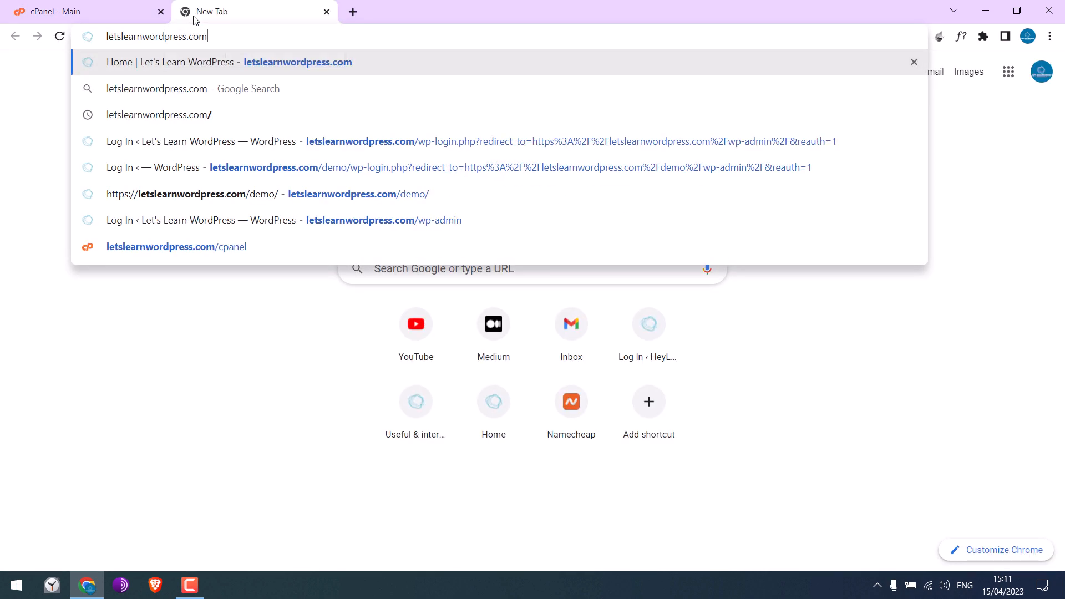
Go to letslearnwordpress.com/cpanel to reach the hosting account's cPanel dashboard
{"action": "left_click", "coordinate": [175, 246]}
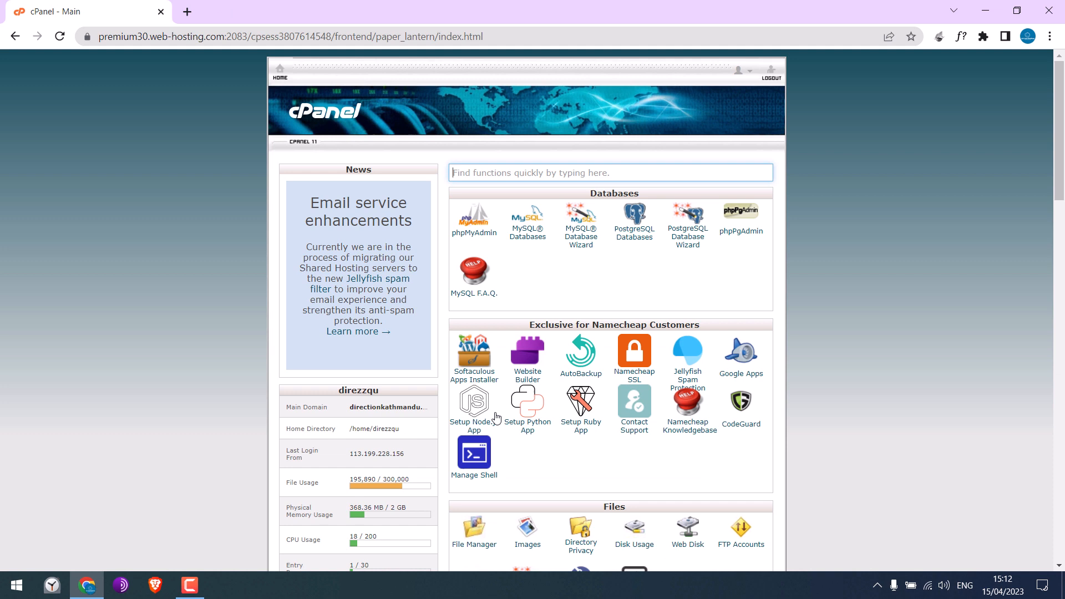
Go to the Email Accounts manager from the cPanel Email section
{"action": "scroll", "scroll_direction": "down", "scroll_amount": 3}
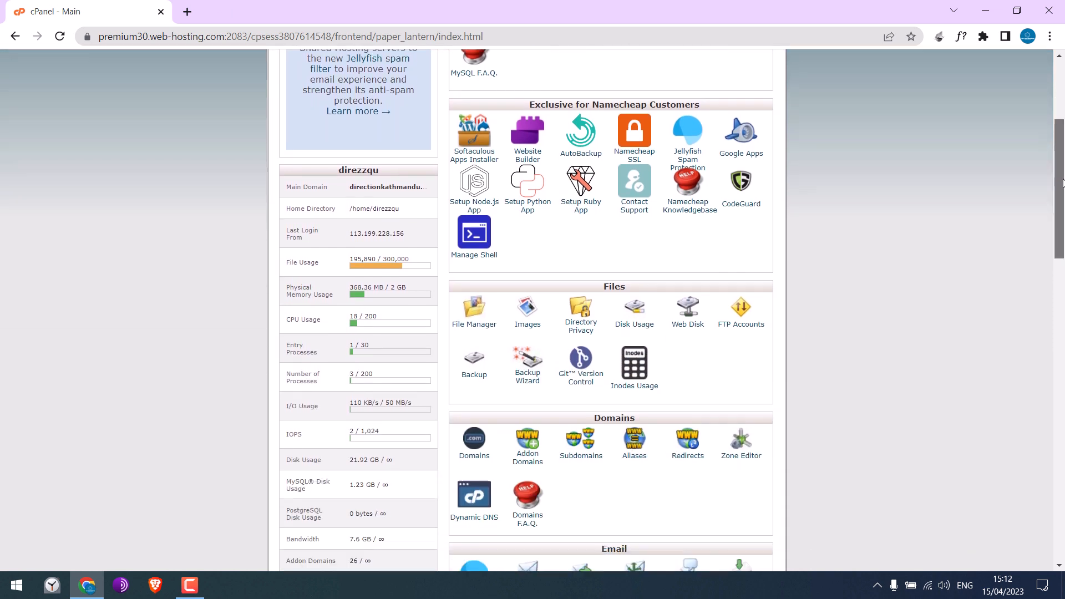
{"action": "scroll", "scroll_direction": "down", "scroll_amount": 3}
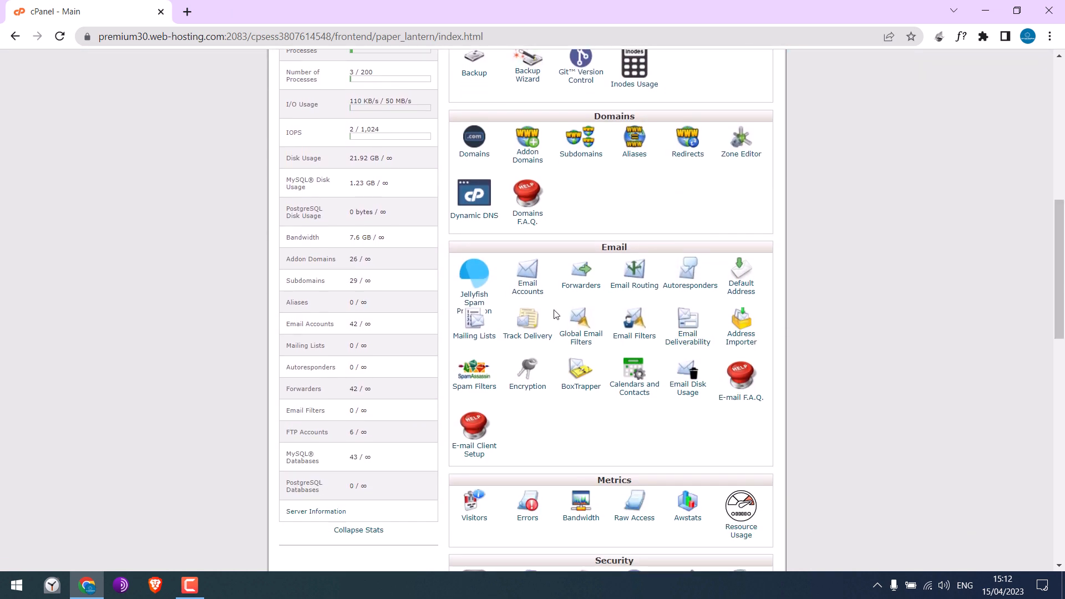
{"action": "mouse_move", "coordinate": [596, 317]}
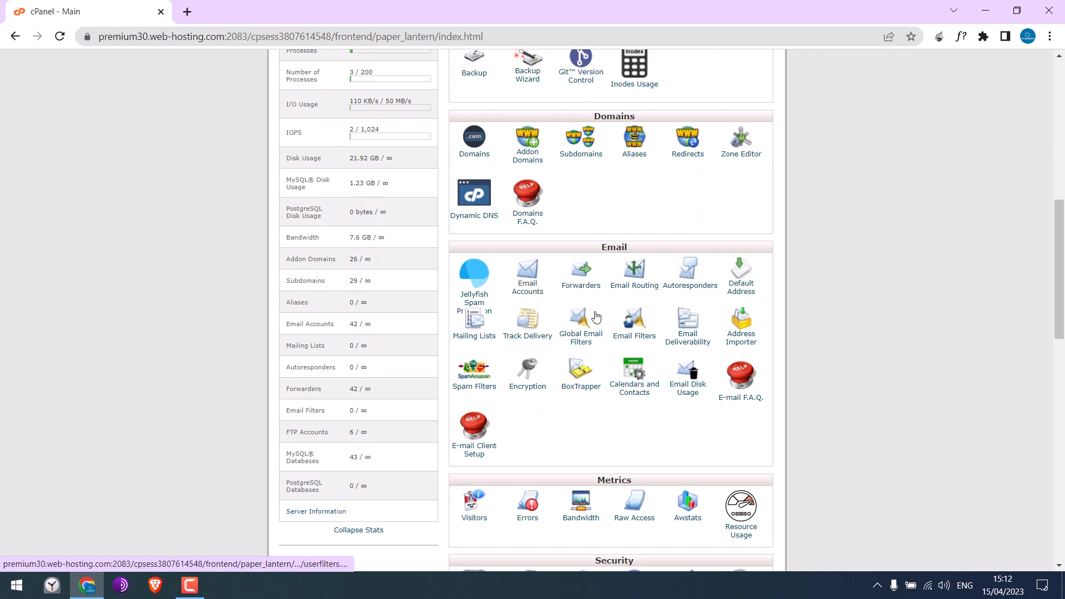
{"action": "mouse_move", "coordinate": [527, 290]}
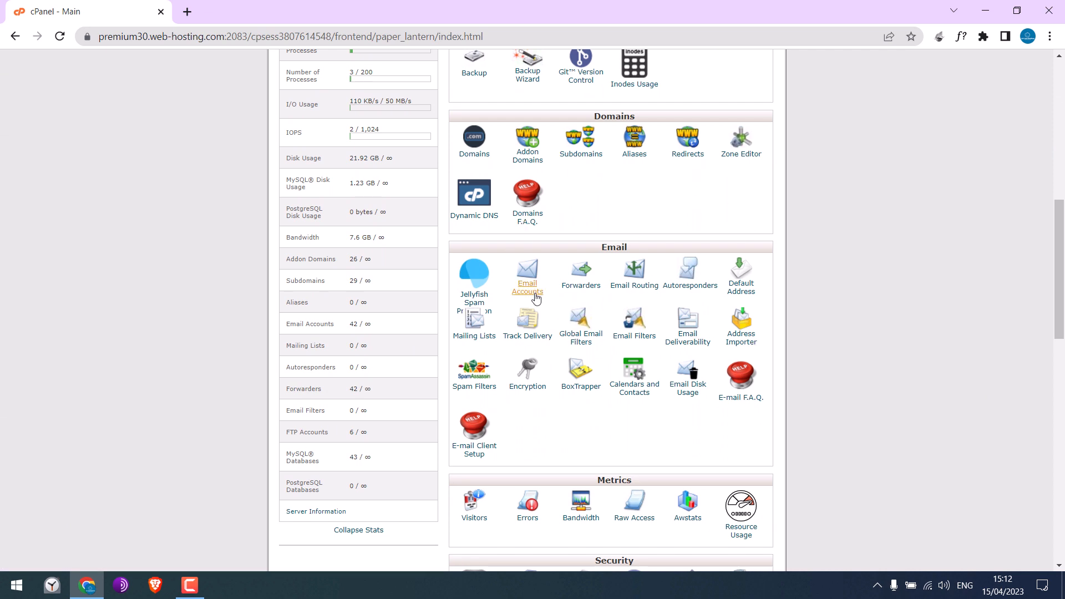
{"action": "left_click", "coordinate": [527, 269]}
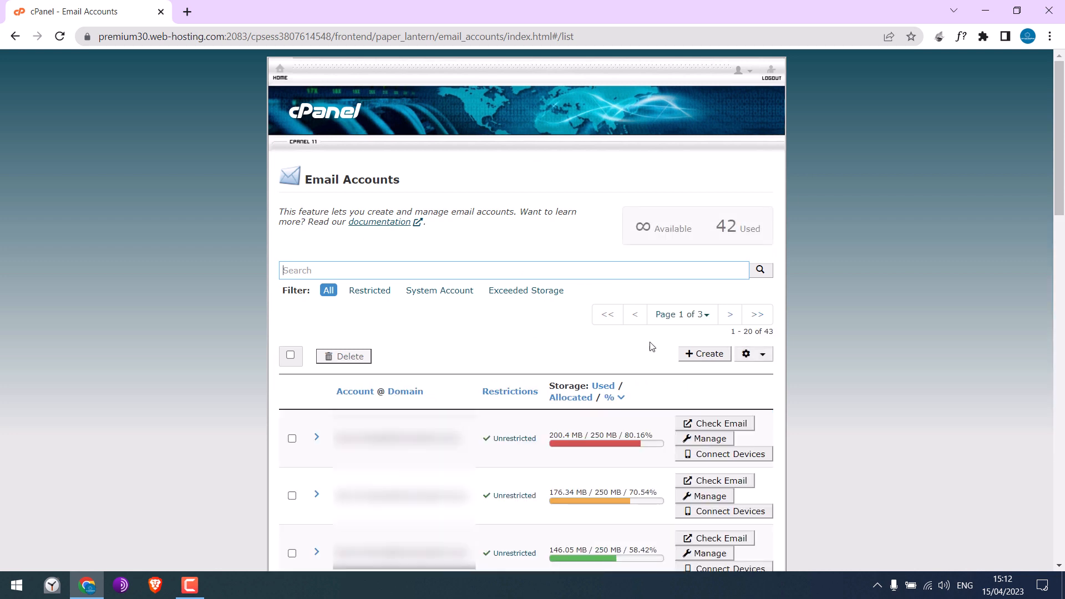
Start a new email account with username youtube and a generated strong password
{"action": "left_click", "coordinate": [704, 354]}
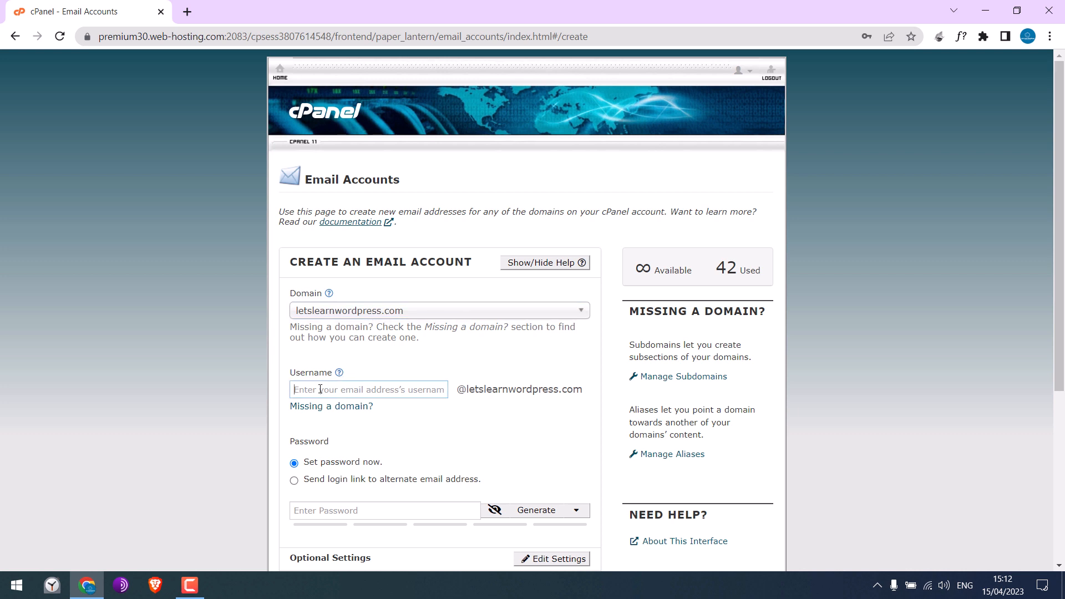
{"action": "type", "text": "youtube"}
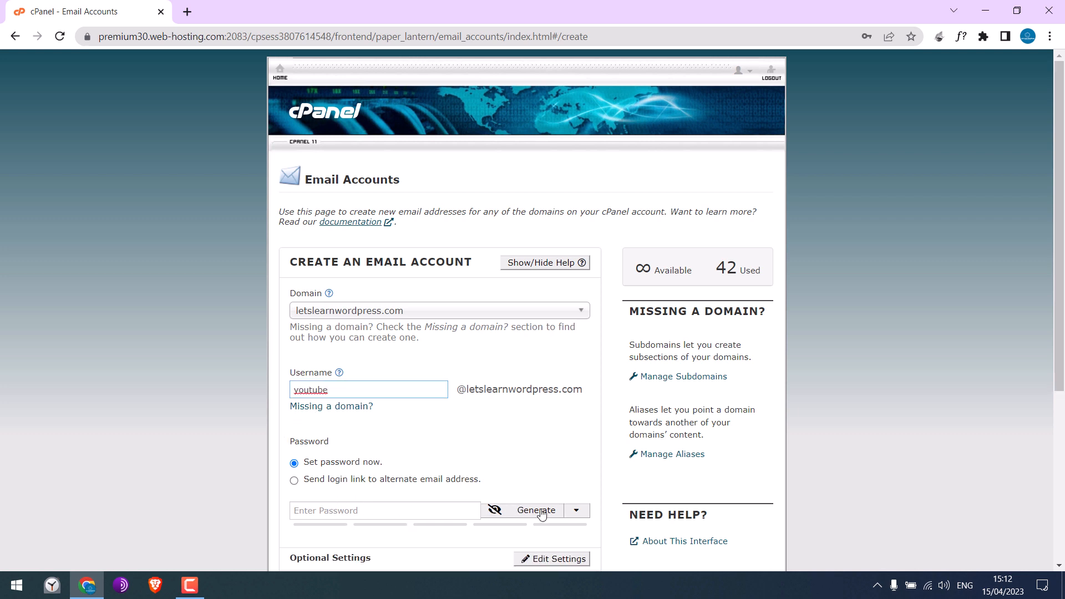
{"action": "left_click", "coordinate": [536, 511]}
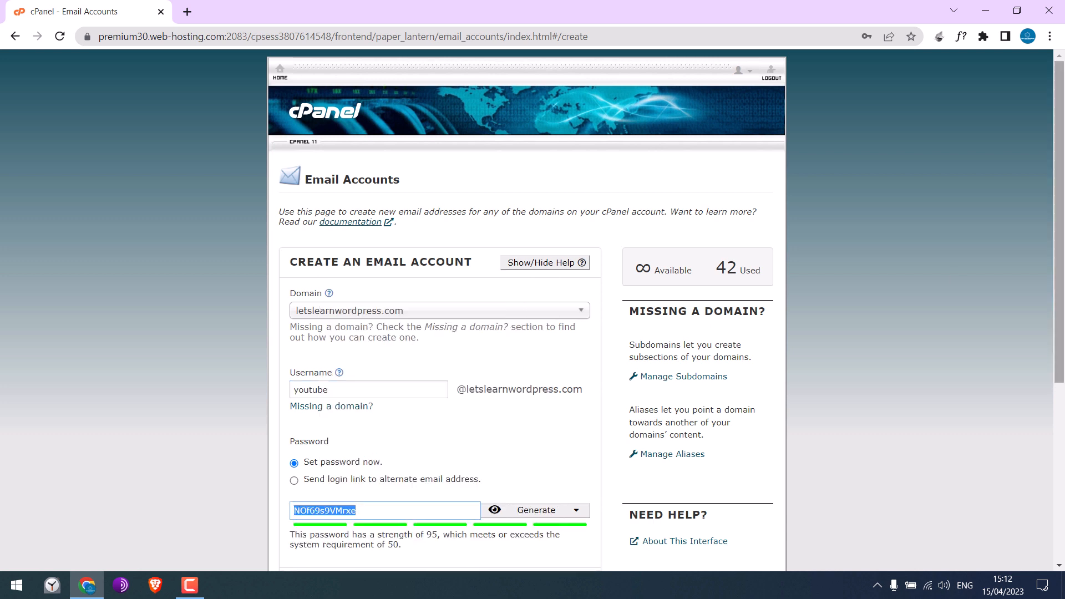
{"action": "scroll", "scroll_direction": "down", "scroll_amount": 3}
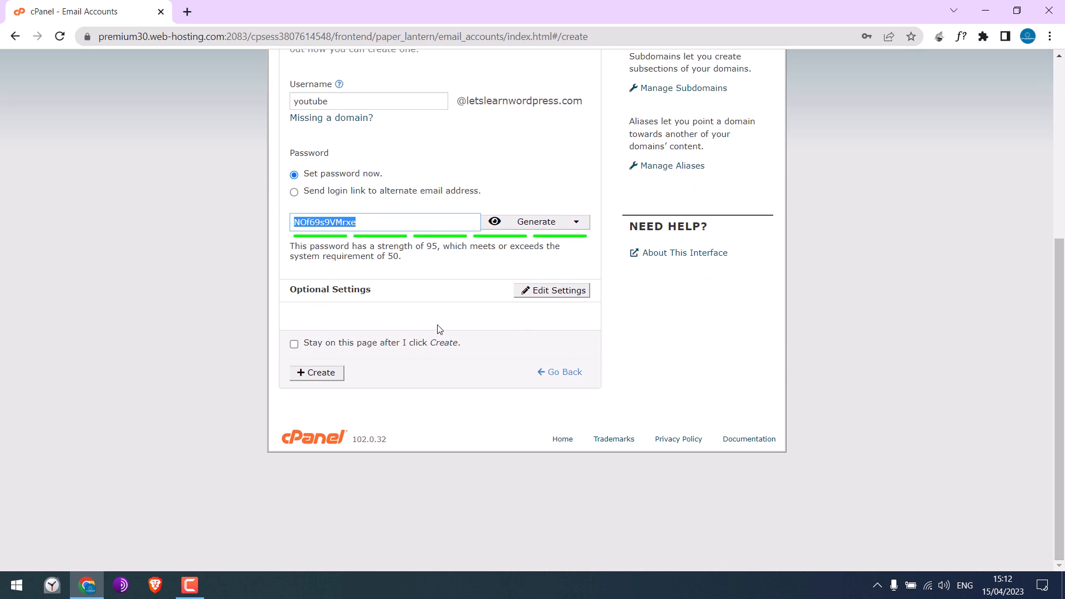
{"action": "left_click", "coordinate": [552, 291]}
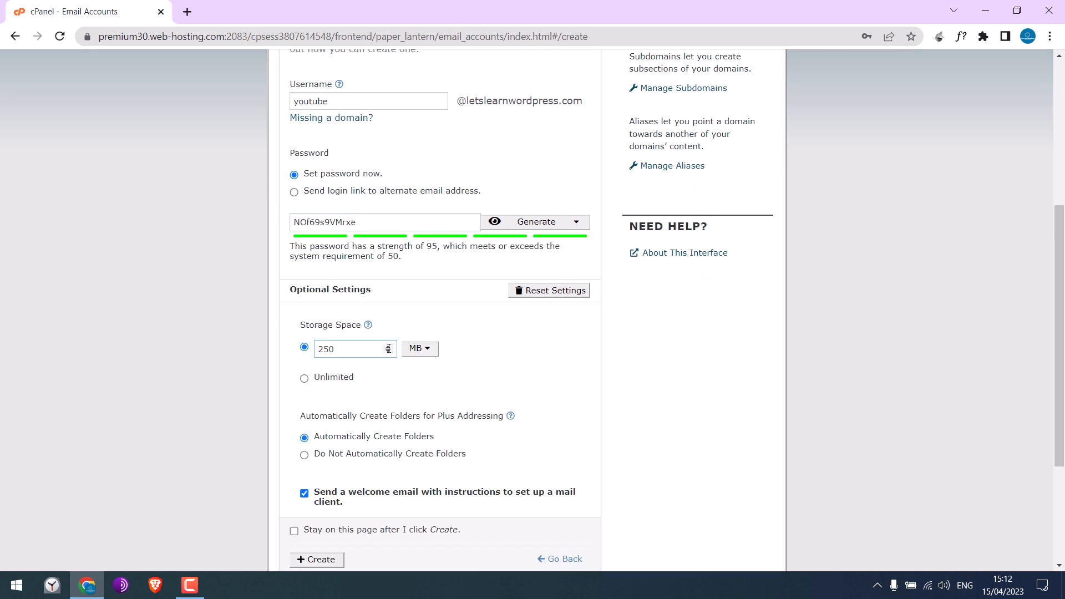
{"action": "mouse_move", "coordinate": [303, 377]}
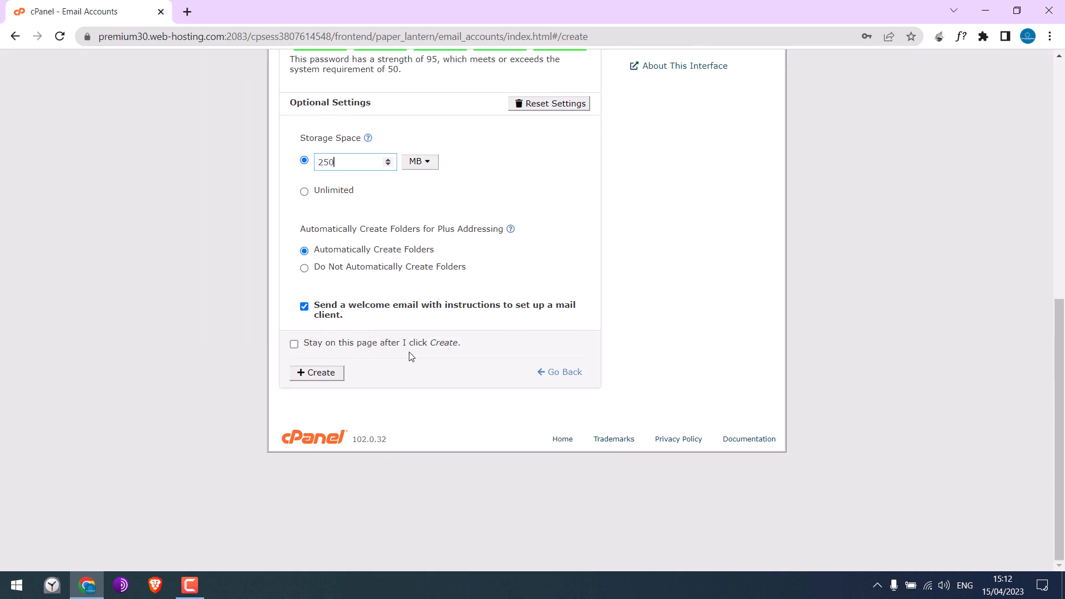
{"action": "left_click", "coordinate": [316, 372]}
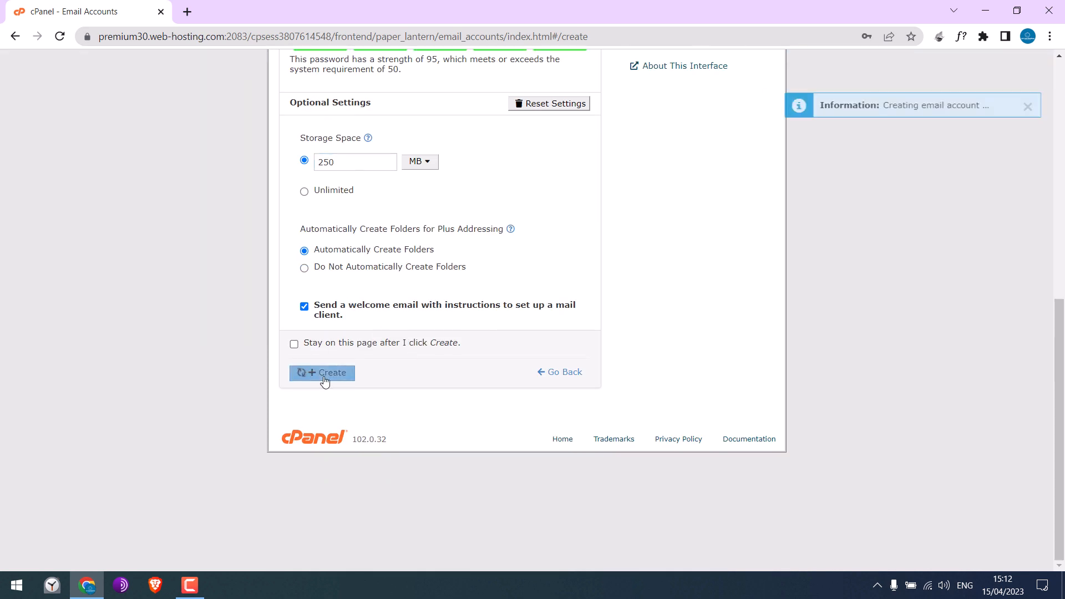
{"action": "left_click", "coordinate": [322, 373]}
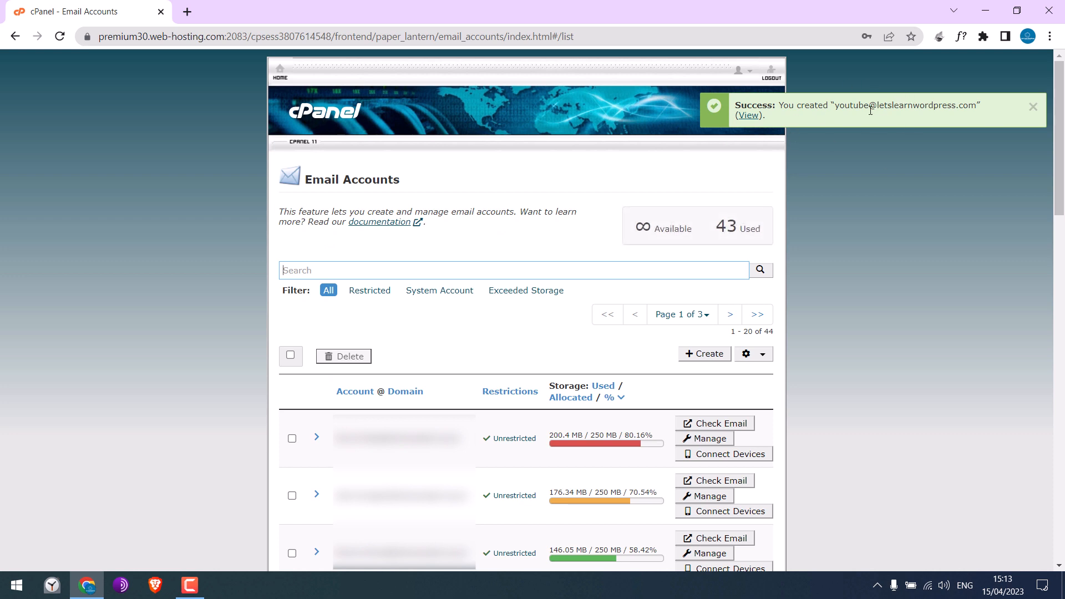
{"action": "mouse_move", "coordinate": [859, 107]}
{"action": "type", "text": "letslearnwordpress.com/we"}
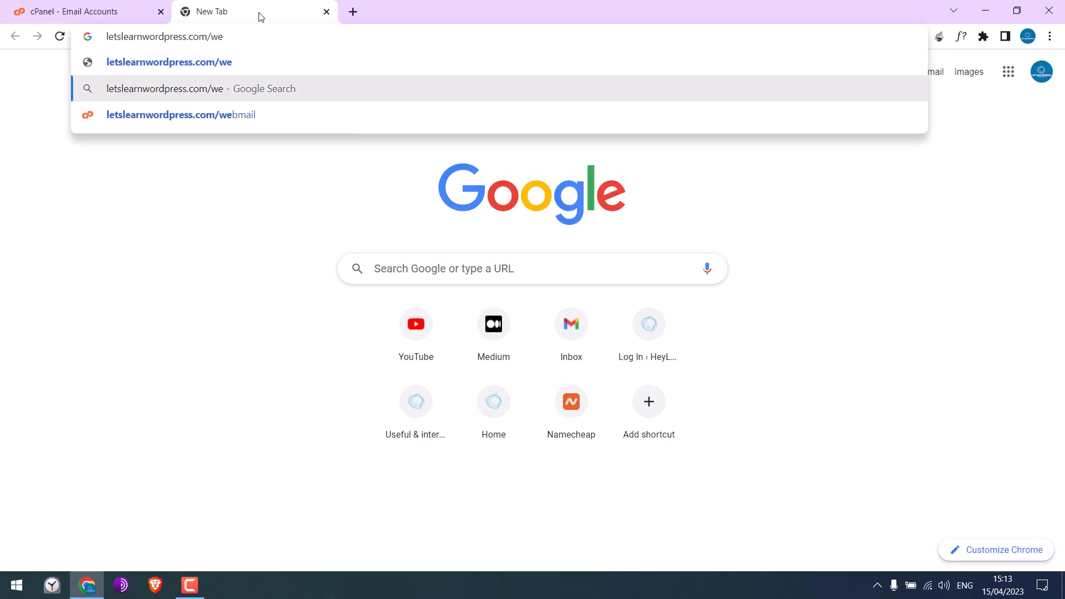
{"action": "left_click", "coordinate": [180, 115]}
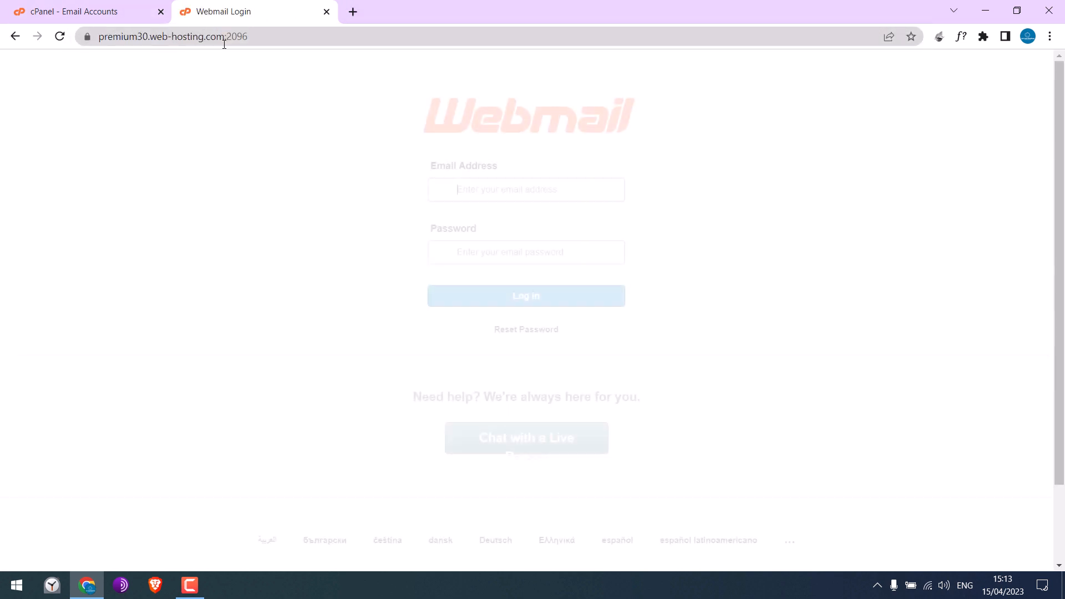
{"action": "type", "text": "your"}
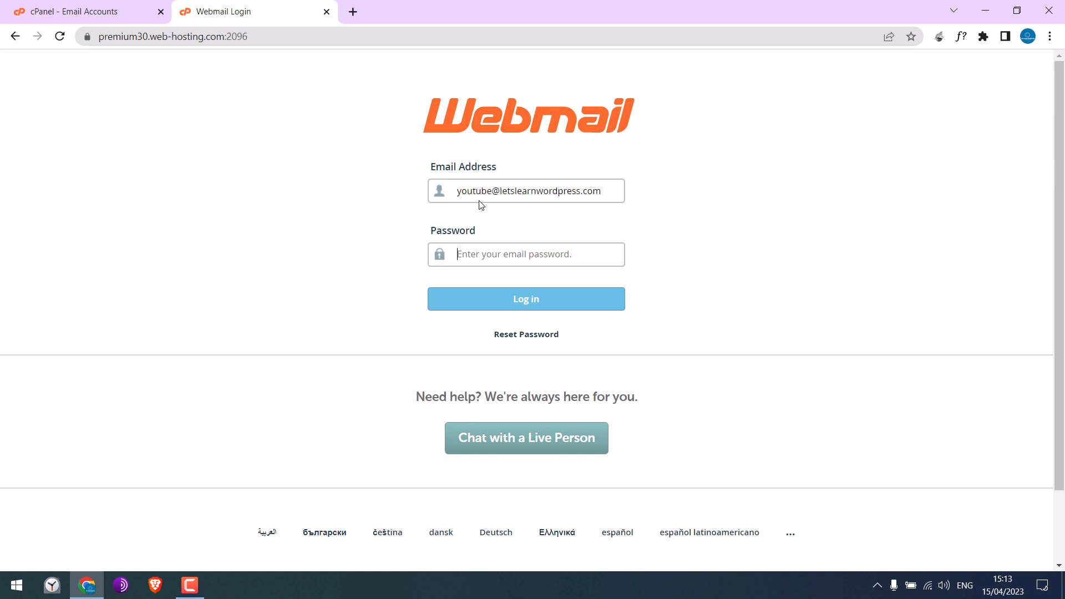
{"action": "left_click", "coordinate": [526, 300]}
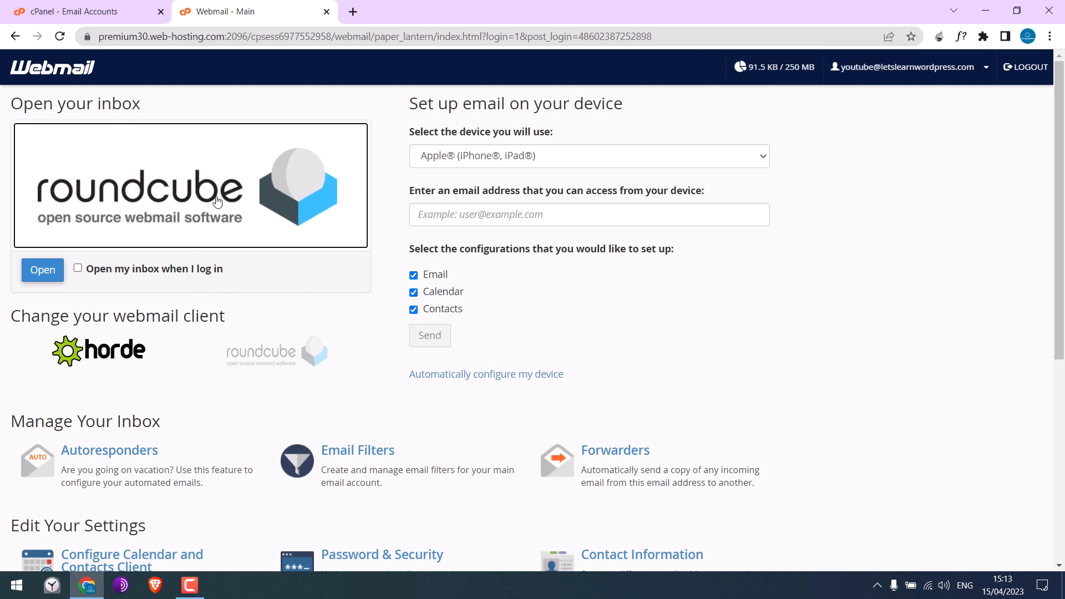
{"action": "mouse_move", "coordinate": [96, 91]}
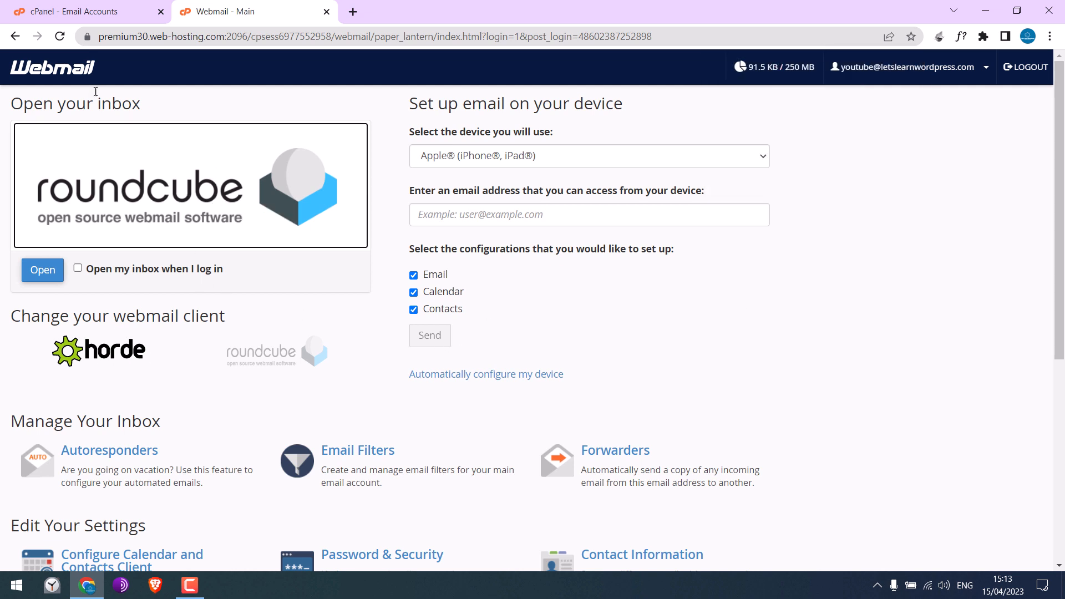
{"action": "left_click", "coordinate": [42, 269]}
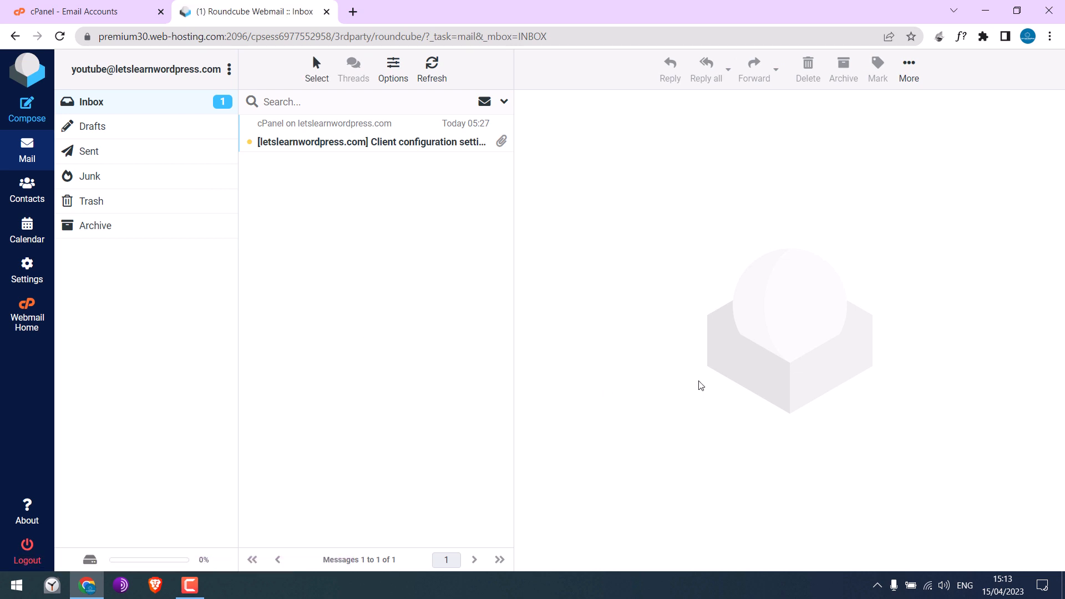
{"action": "mouse_move", "coordinate": [386, 144]}
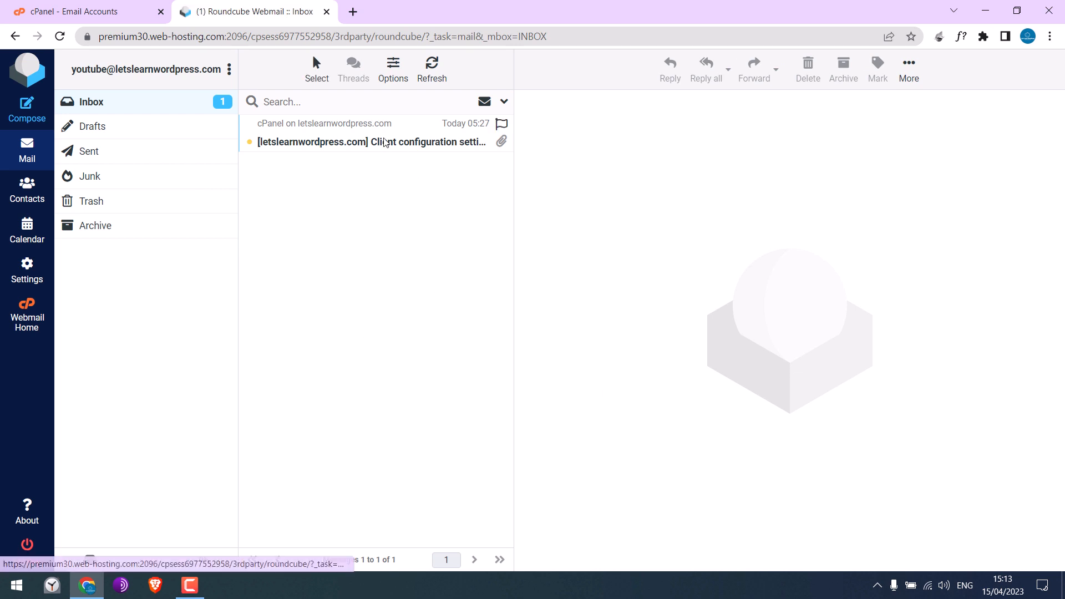
Read the Client configuration settings email, then start composing a new message
{"action": "left_click", "coordinate": [386, 142]}
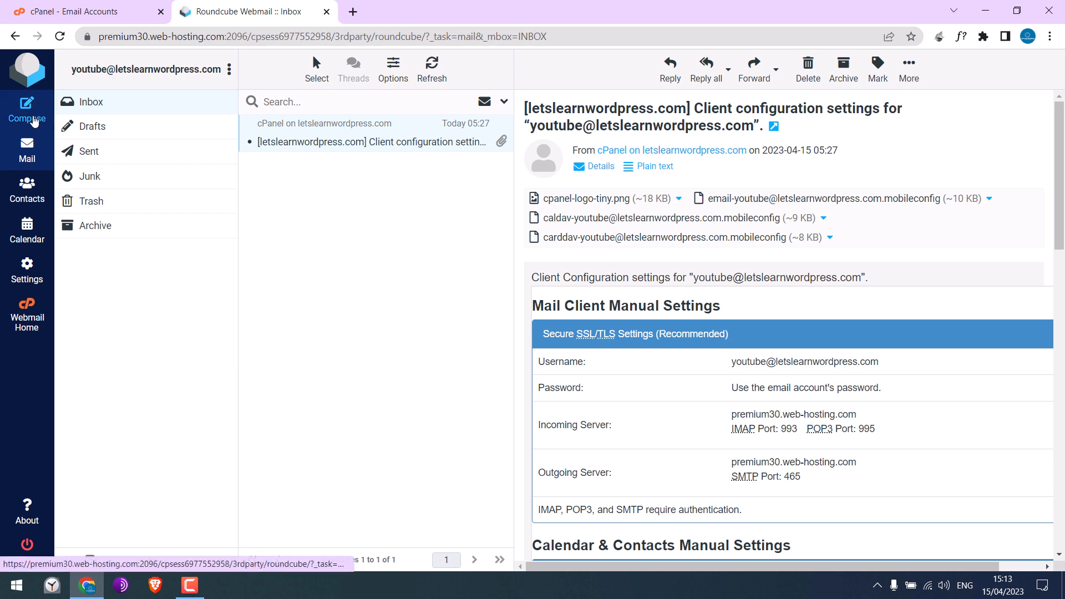
{"action": "left_click", "coordinate": [27, 109]}
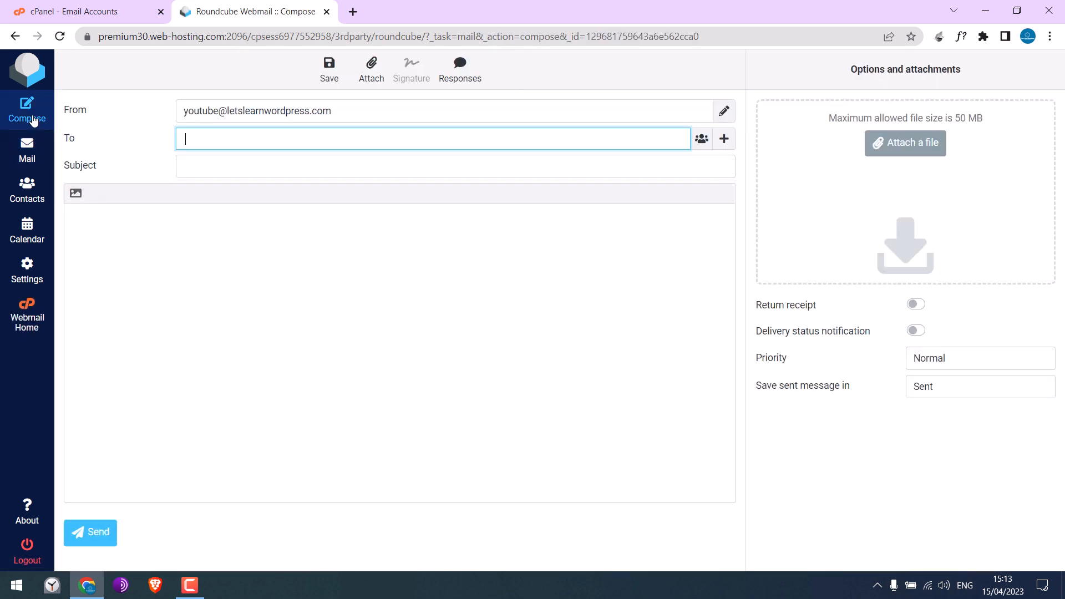
{"action": "mouse_move", "coordinate": [318, 113]}
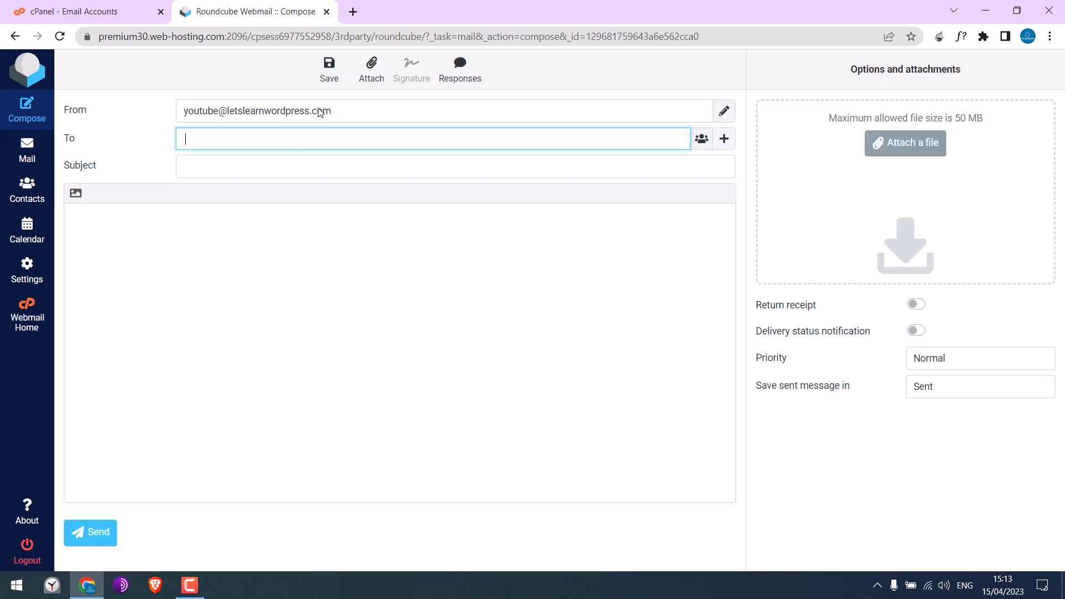